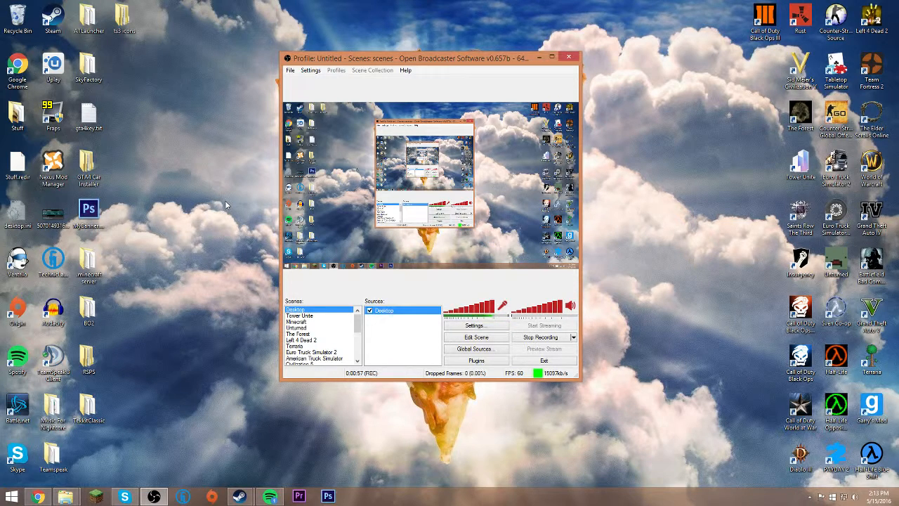
pyautogui.moveTo(271, 251)
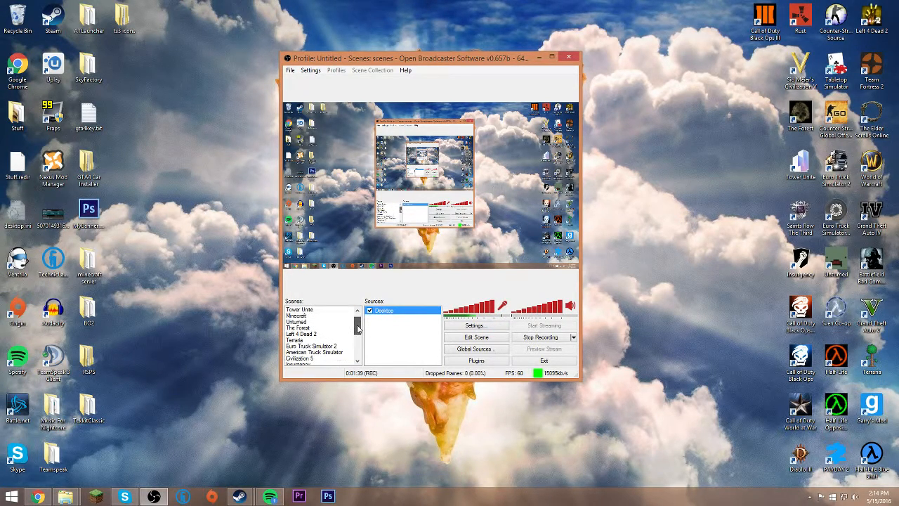
# Scroll the scene list, start adding a new scene, then dismiss the name prompt
pyautogui.click(295, 309)
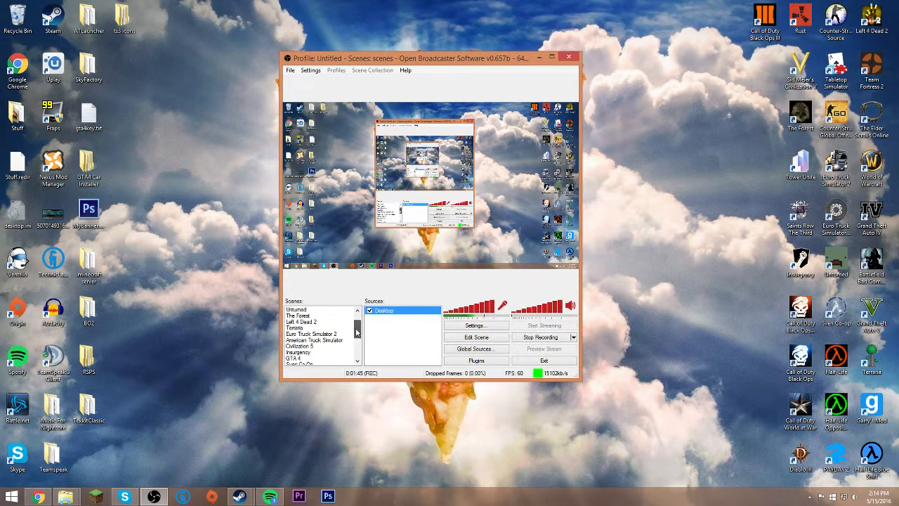
pyautogui.scroll(-3)
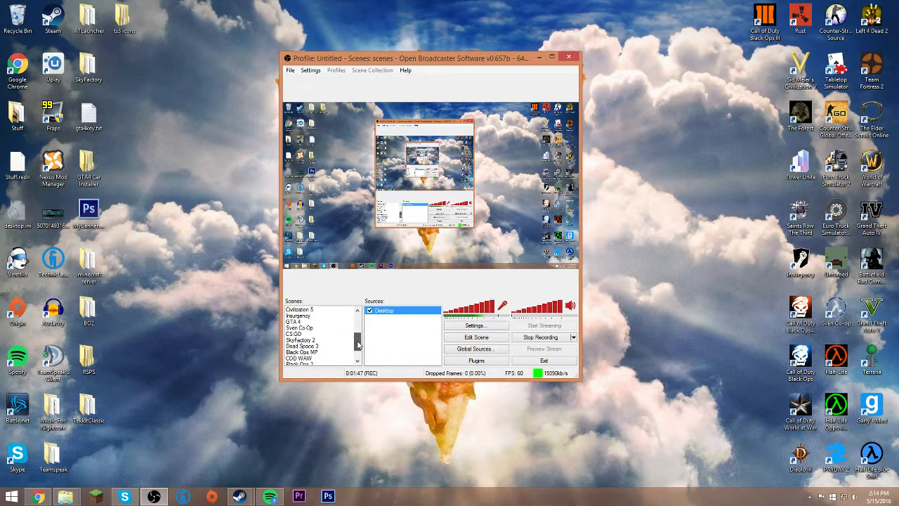
pyautogui.scroll(-3)
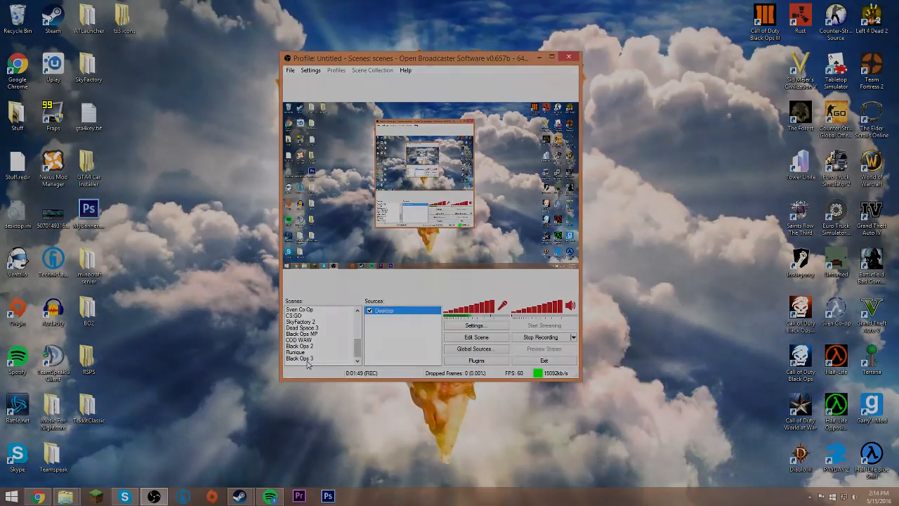
pyautogui.click(295, 310)
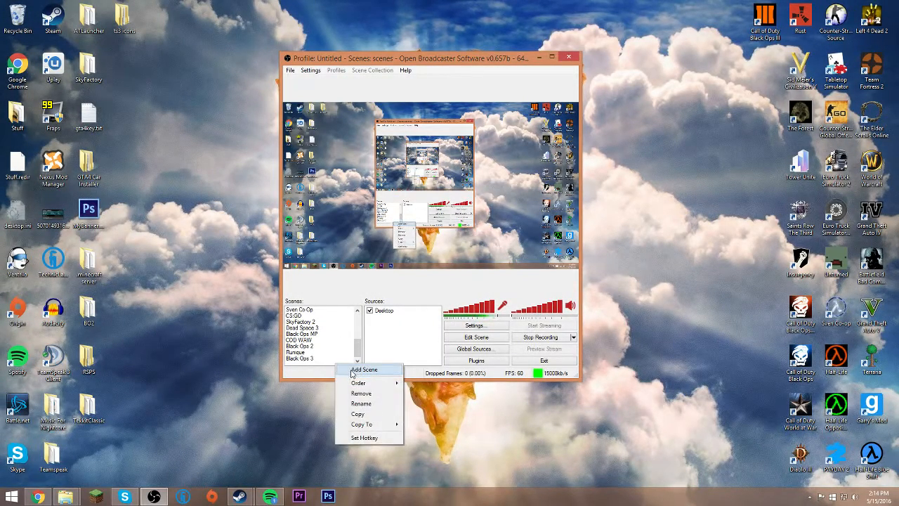
pyautogui.click(364, 369)
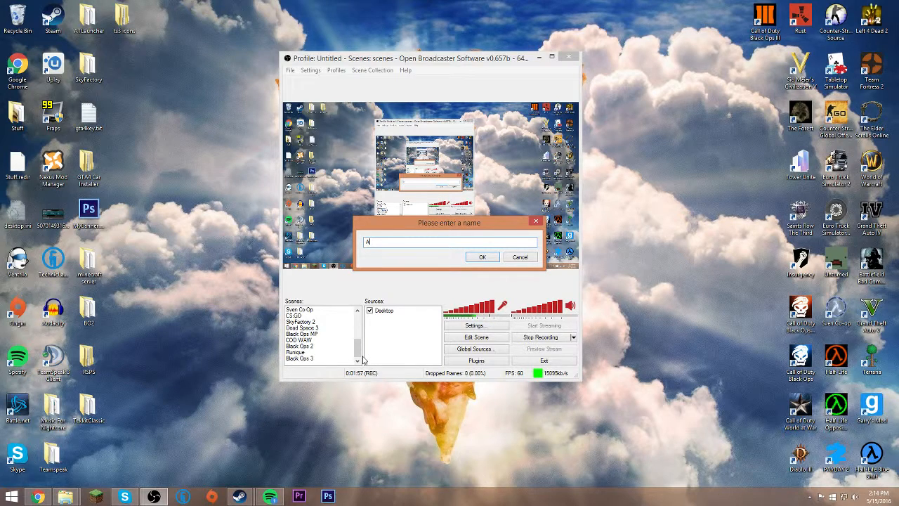
pyautogui.click(483, 256)
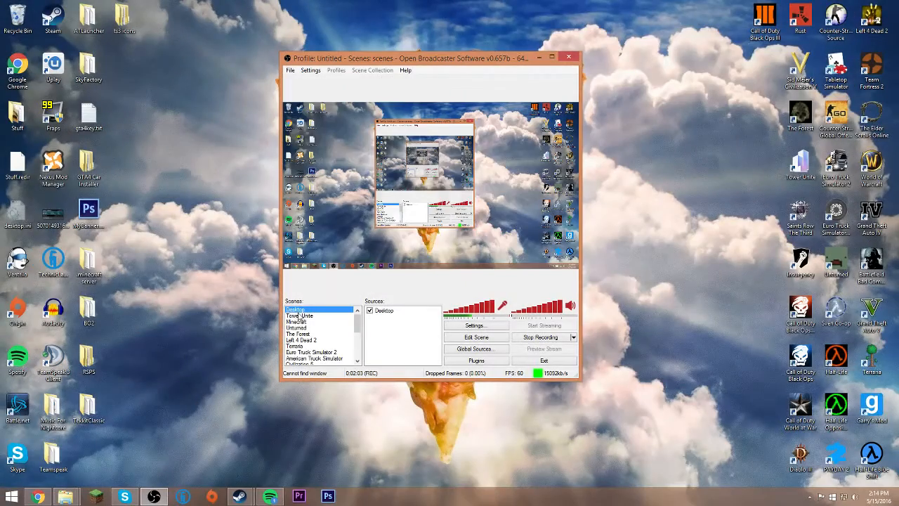
# Open the Desktop source's Monitor Capture properties from the Sources menu and cancel unchanged
pyautogui.rightClick(382, 310)
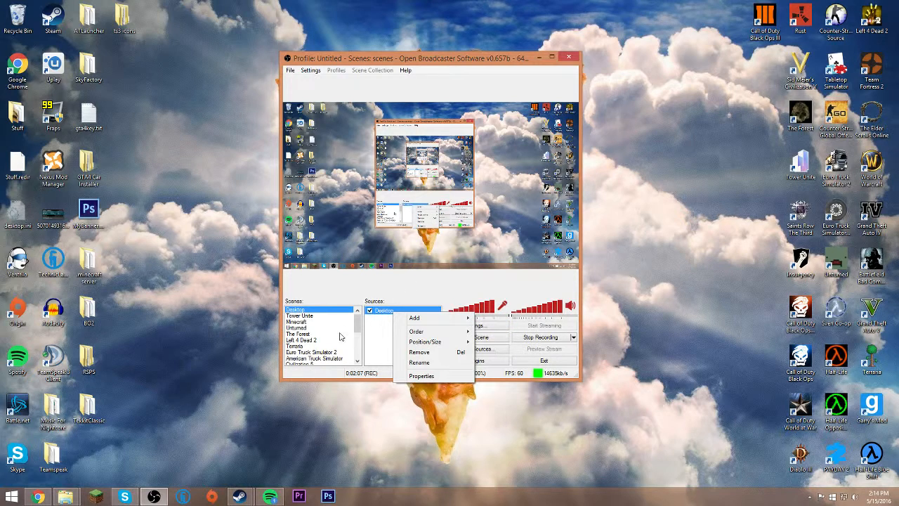
pyautogui.moveTo(317, 325)
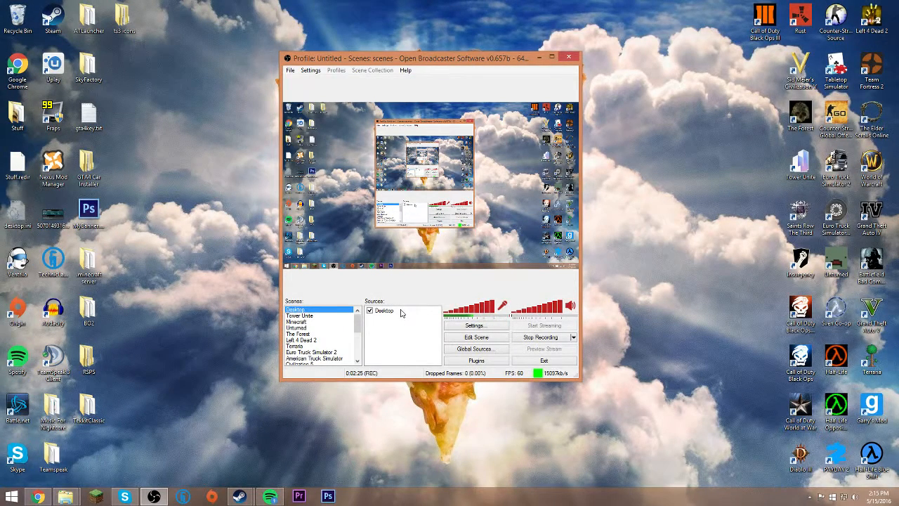
pyautogui.rightClick(384, 310)
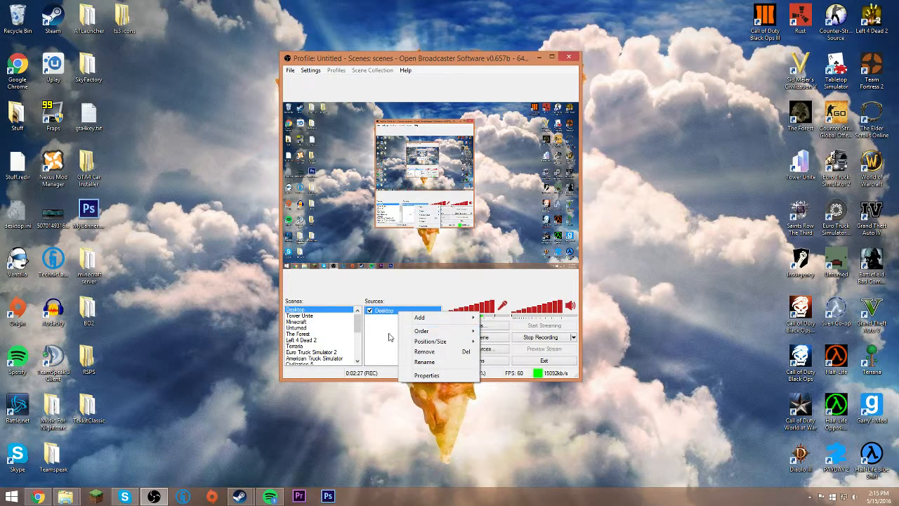
pyautogui.click(427, 375)
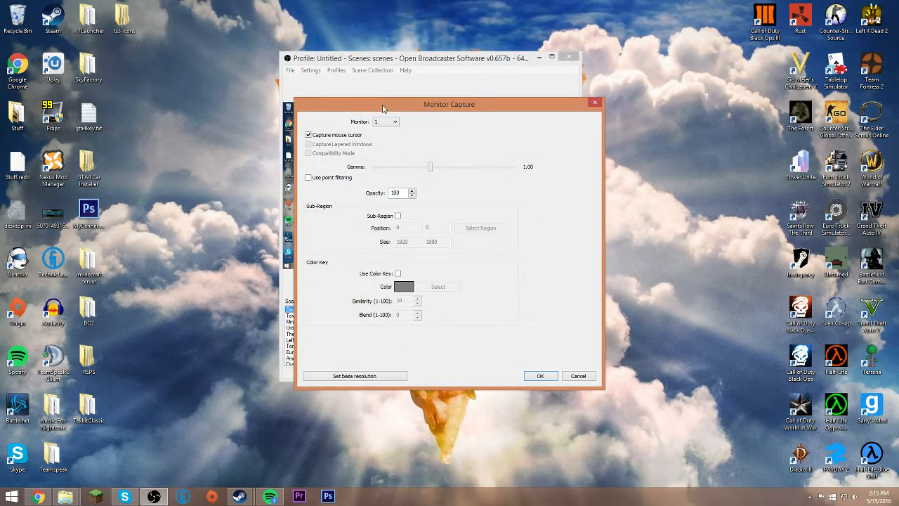
pyautogui.click(540, 376)
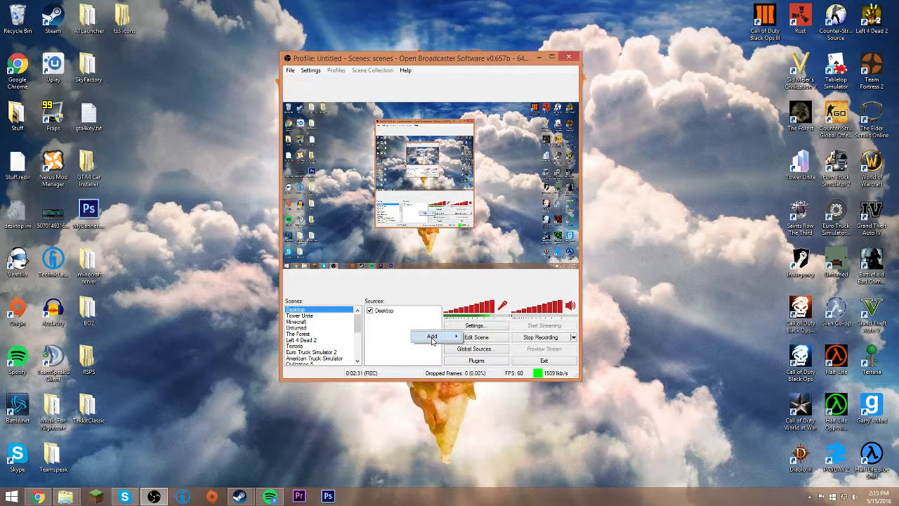
# Add a Game Capture source named 'Game Capture' set to the Chrome YouTube window
pyautogui.click(431, 337)
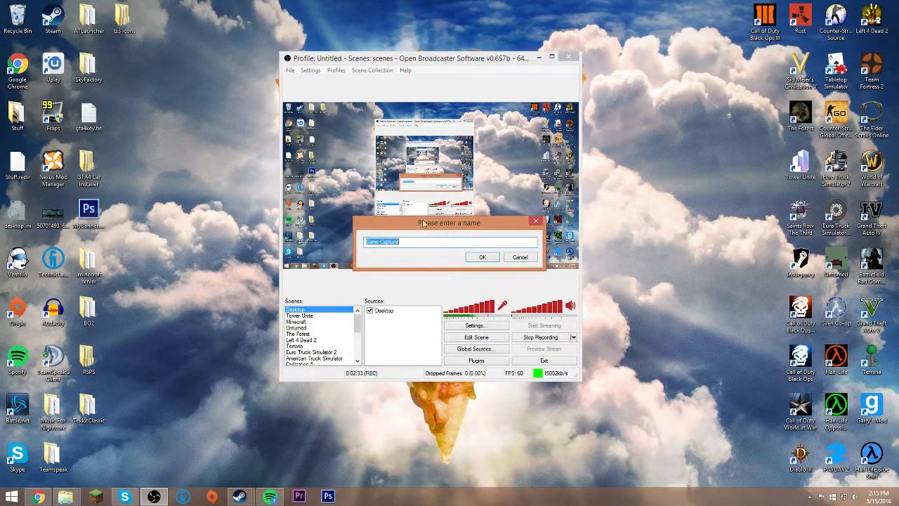
pyautogui.click(483, 256)
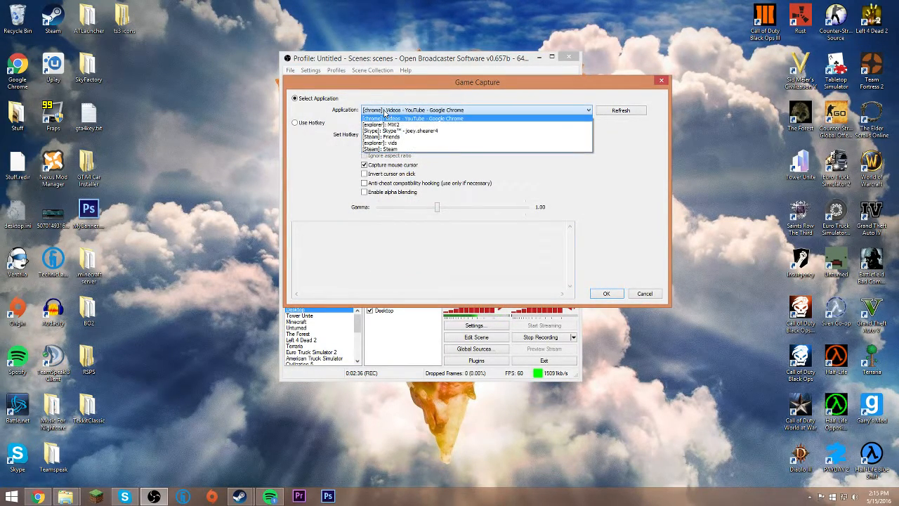
pyautogui.click(413, 110)
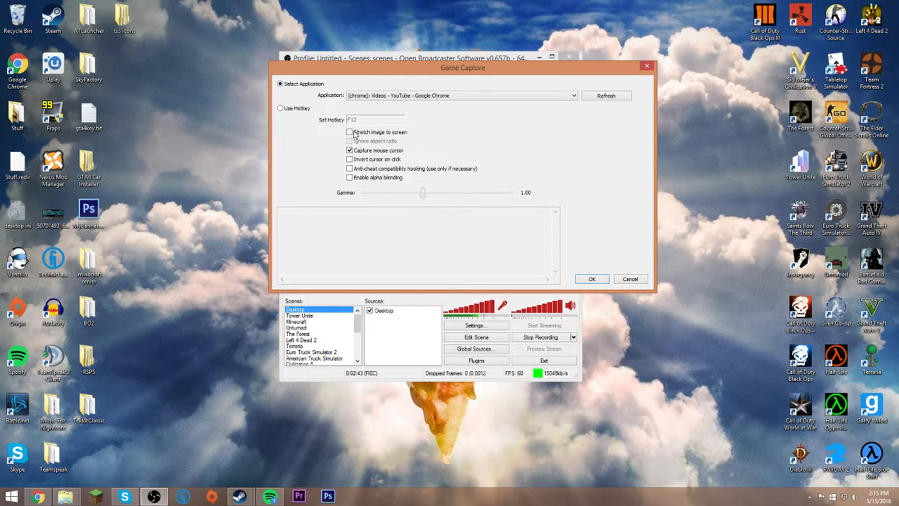
# Toggle a Game Capture checkbox option and confirm the settings to add the source
pyautogui.click(350, 132)
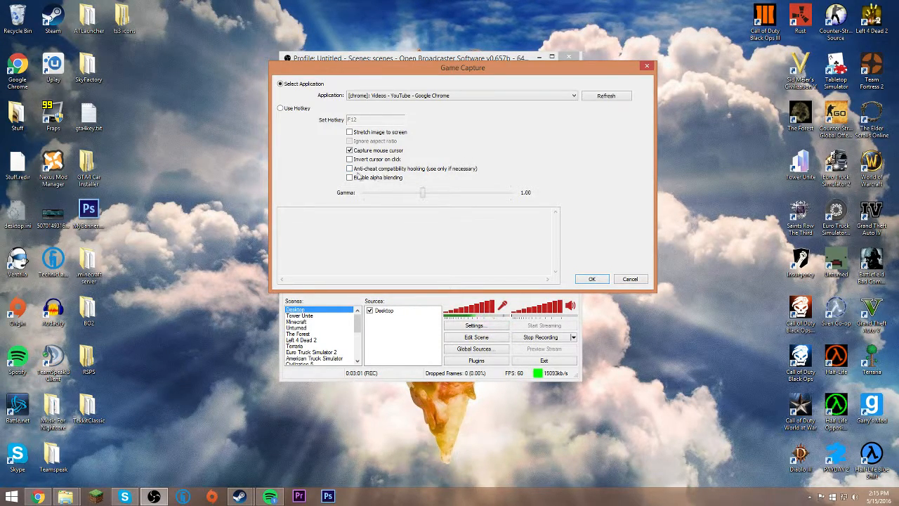
pyautogui.click(591, 279)
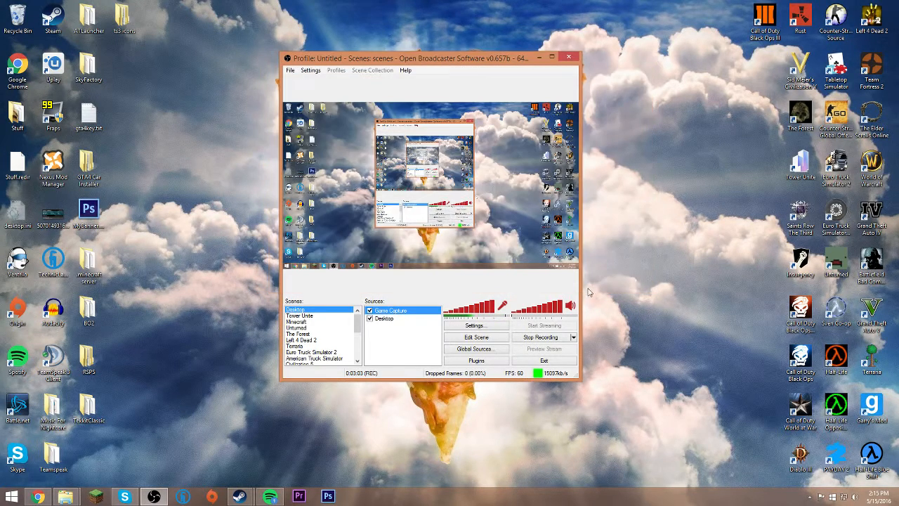
pyautogui.moveTo(226, 304)
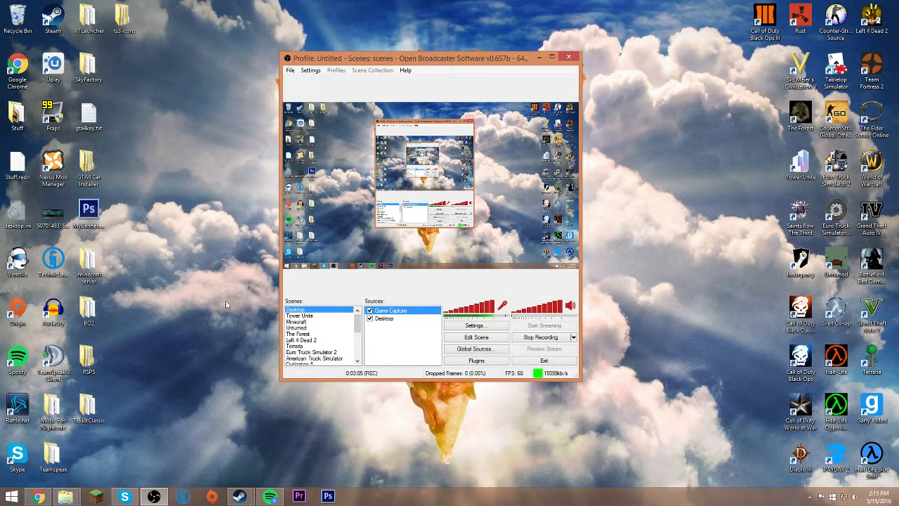